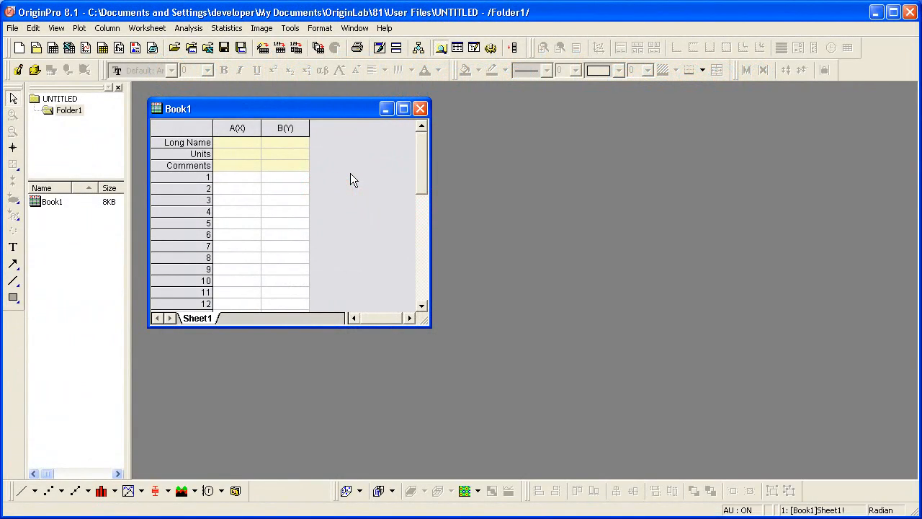
pyautogui.moveTo(153, 121)
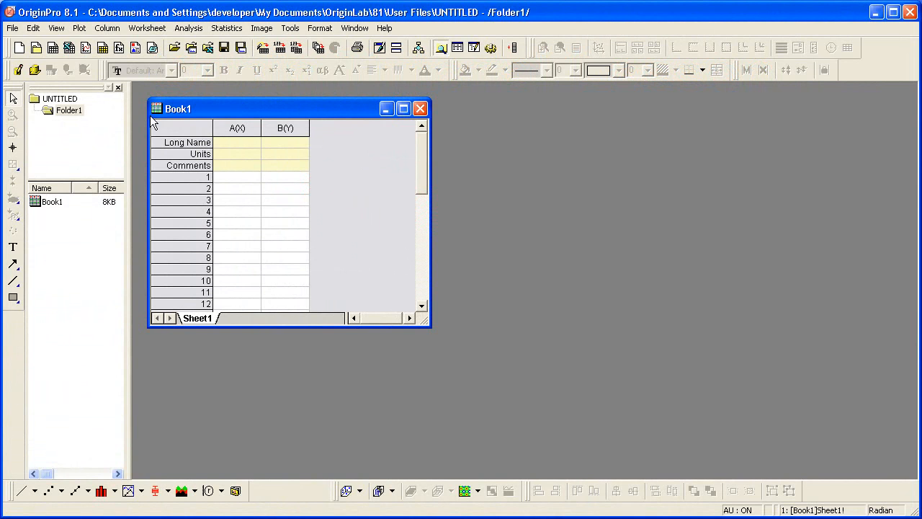
# Start the Batch Processing tool from the File menu
pyautogui.click(11, 27)
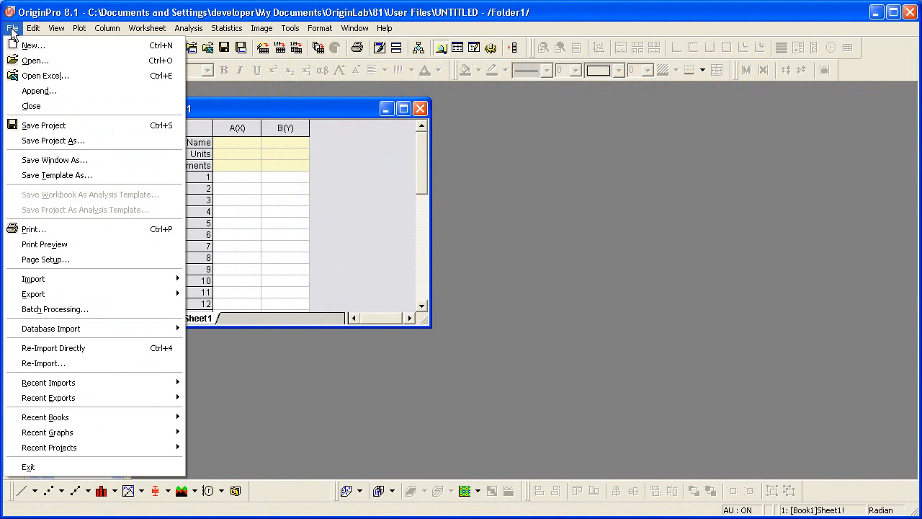
pyautogui.moveTo(33, 294)
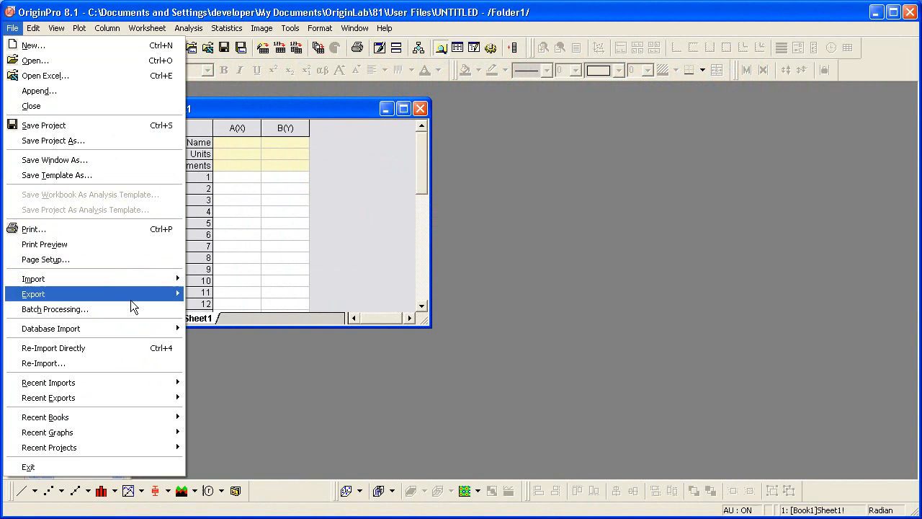
pyautogui.click(55, 309)
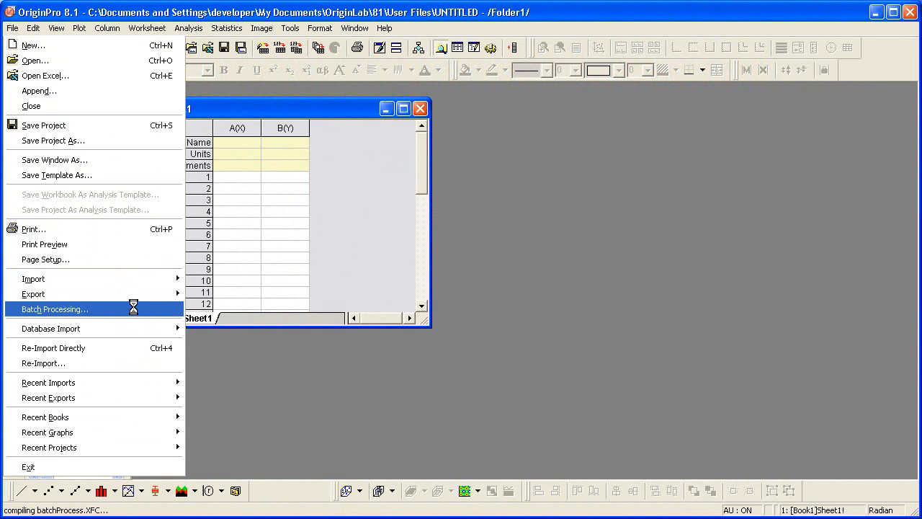
# Load My peak analysis.ogw as the analysis template for the batch run
pyautogui.click(54, 308)
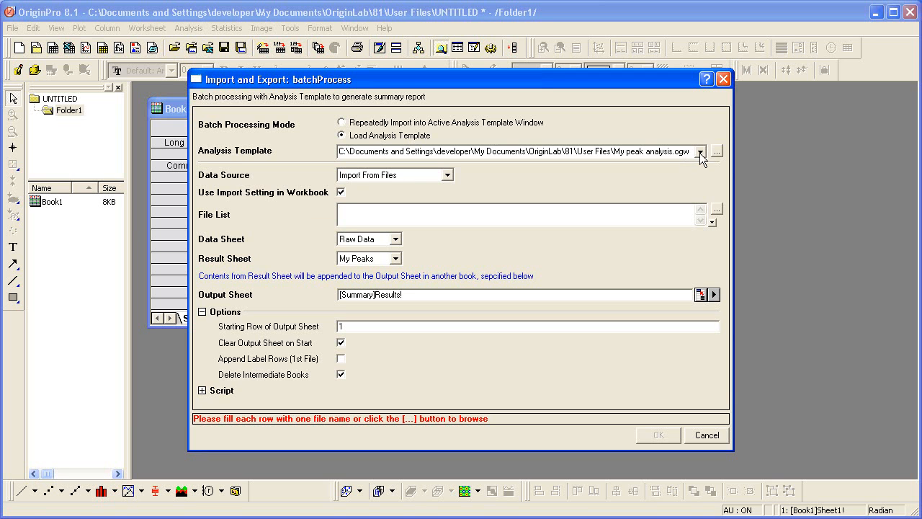
pyautogui.click(700, 151)
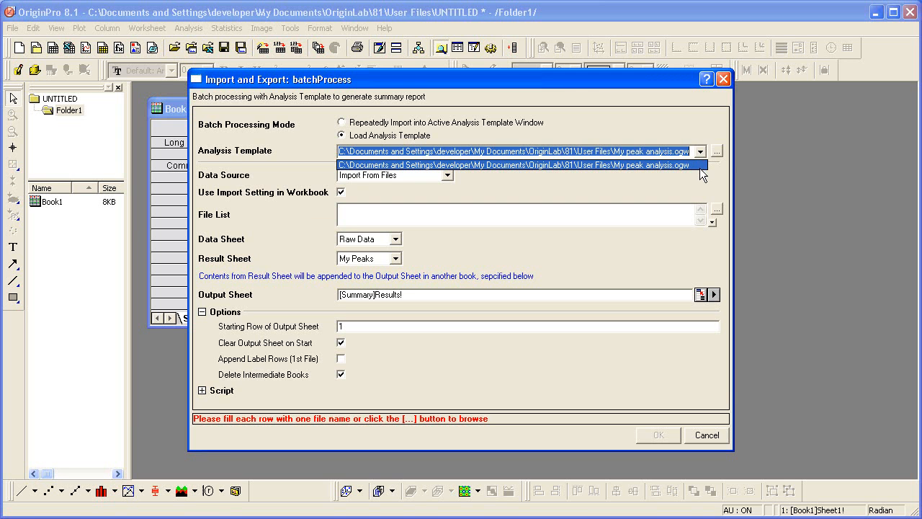
pyautogui.click(519, 164)
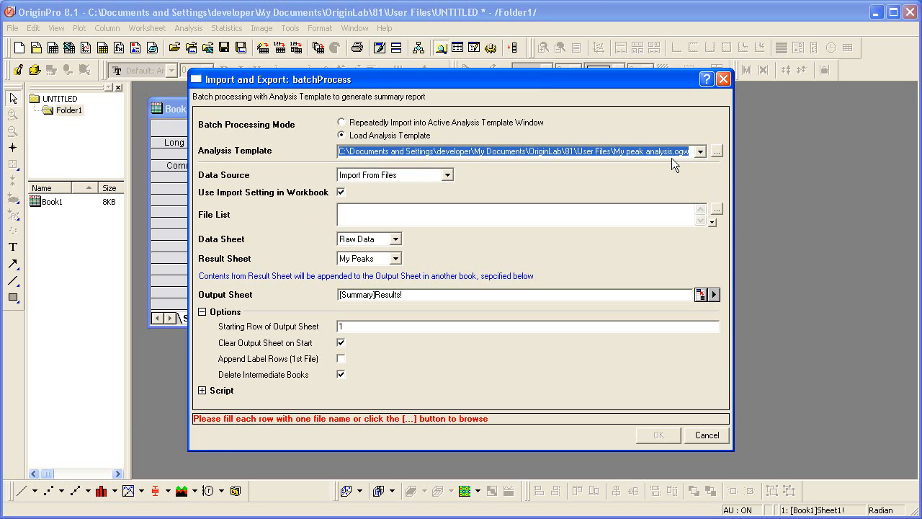
pyautogui.moveTo(420, 185)
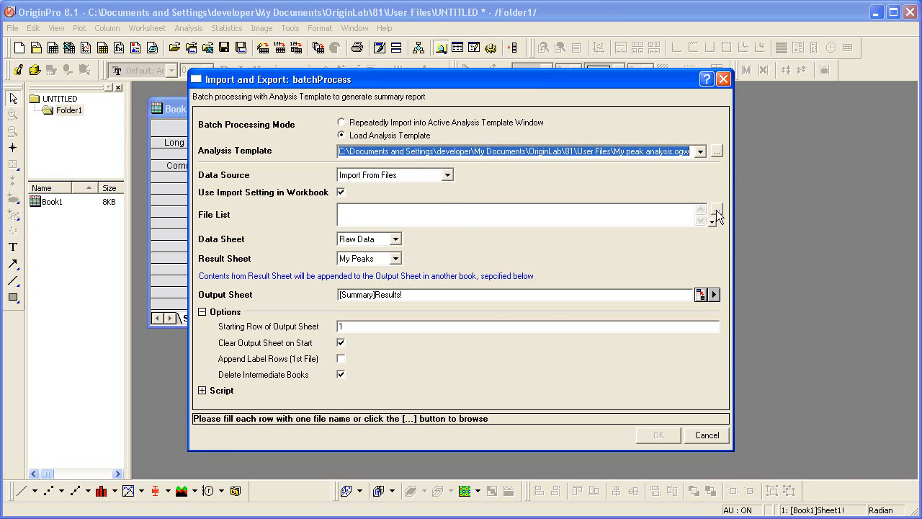
# Add T275K.csv and T365K.csv from Samples\Batch Processing to the file list, showing All Files
pyautogui.click(716, 215)
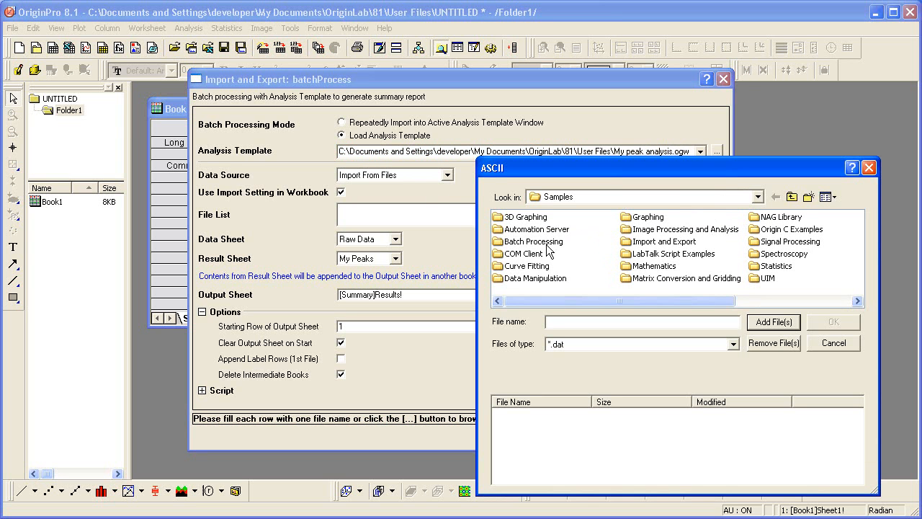
pyautogui.click(731, 343)
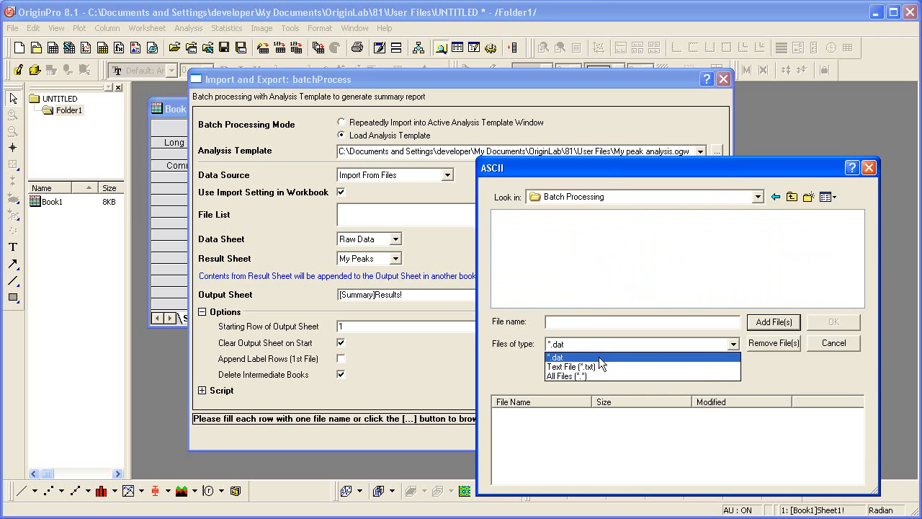
pyautogui.click(566, 374)
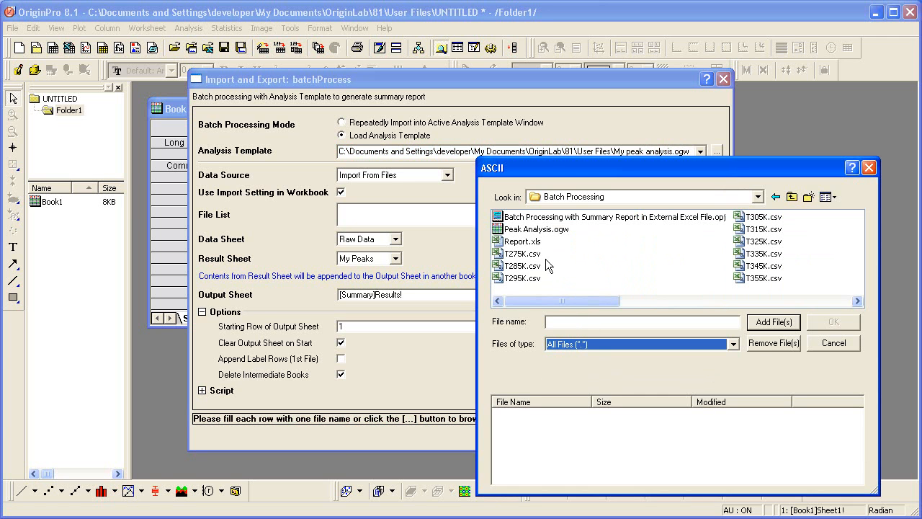
pyautogui.click(522, 254)
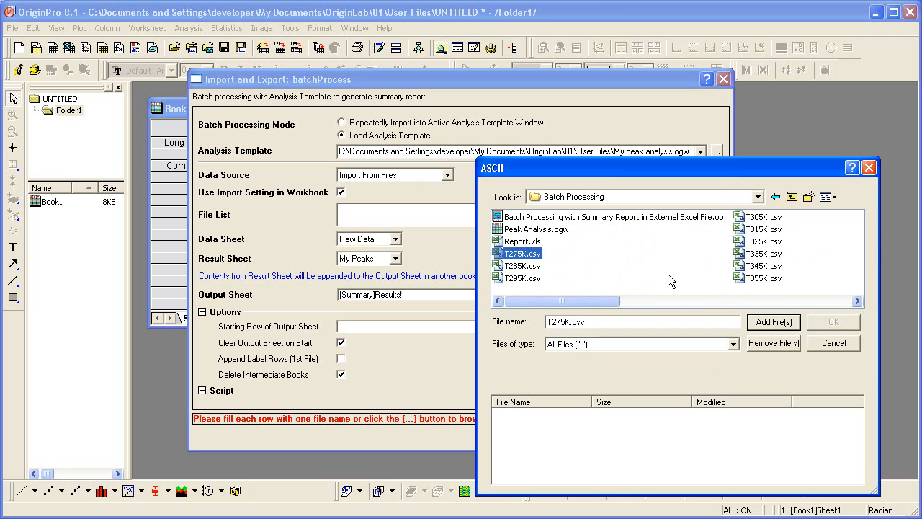
pyautogui.hscroll(3)
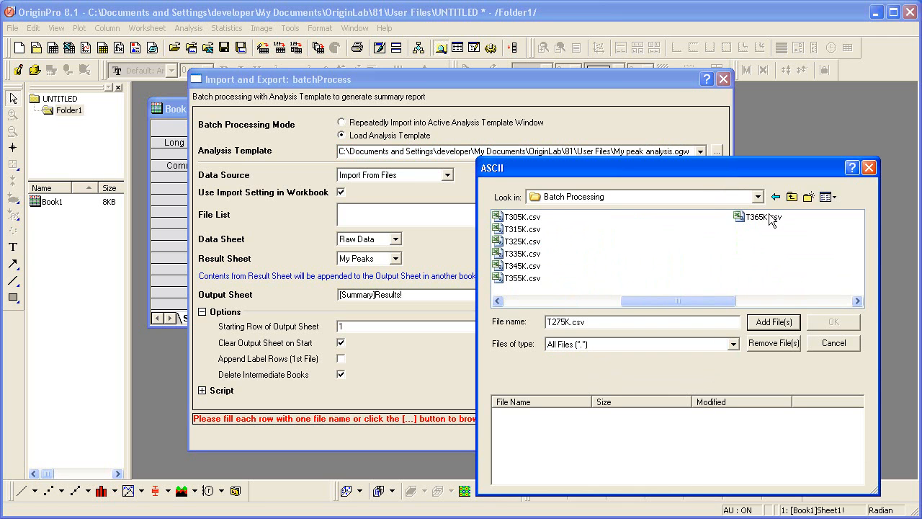
pyautogui.click(772, 323)
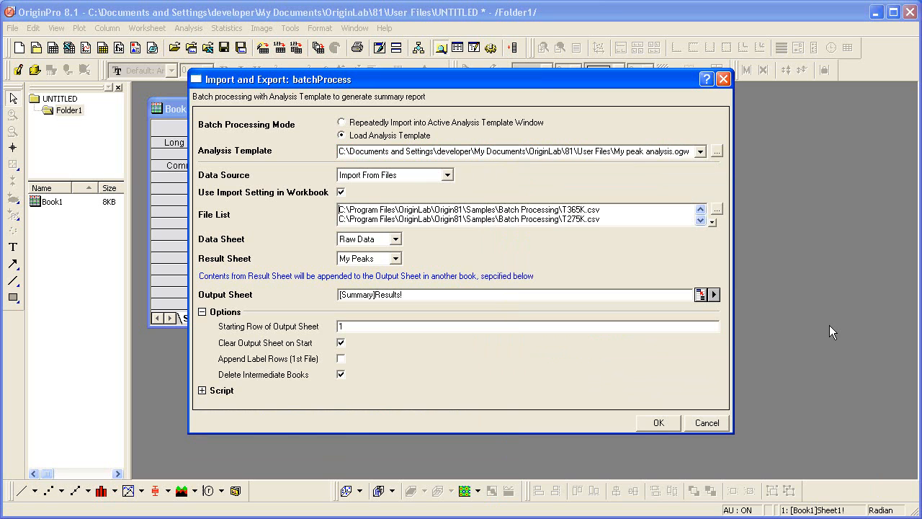
pyautogui.moveTo(374, 249)
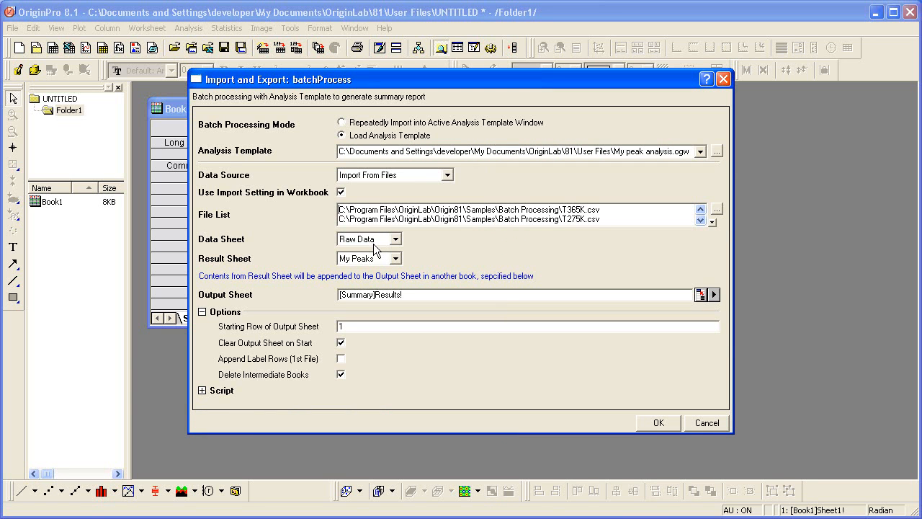
pyautogui.click(394, 239)
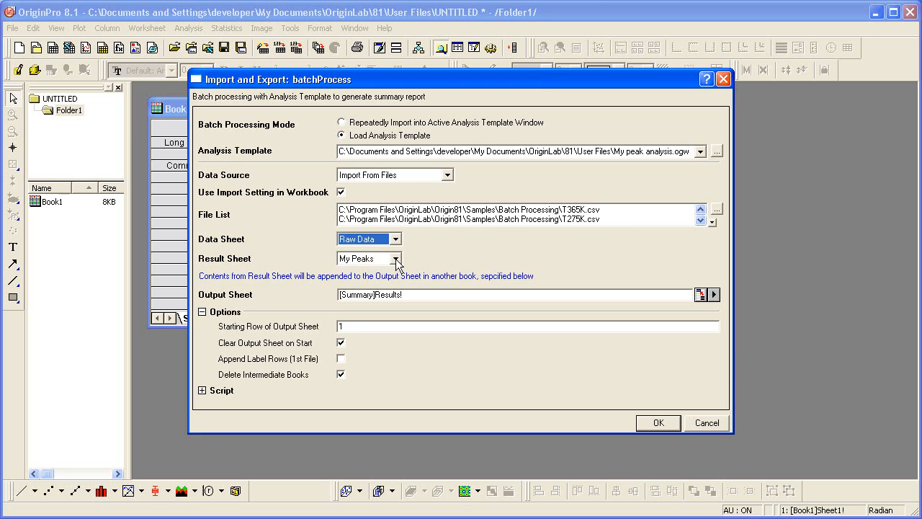
pyautogui.click(369, 258)
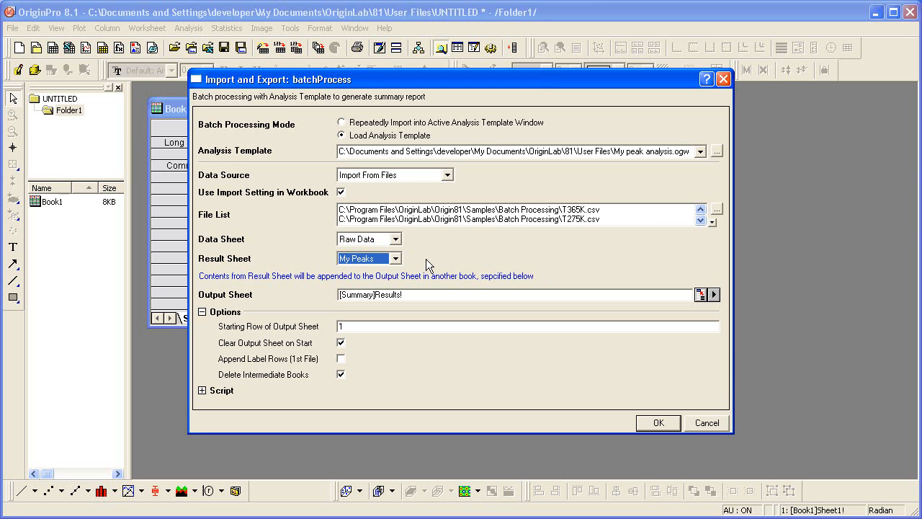
pyautogui.moveTo(330, 269)
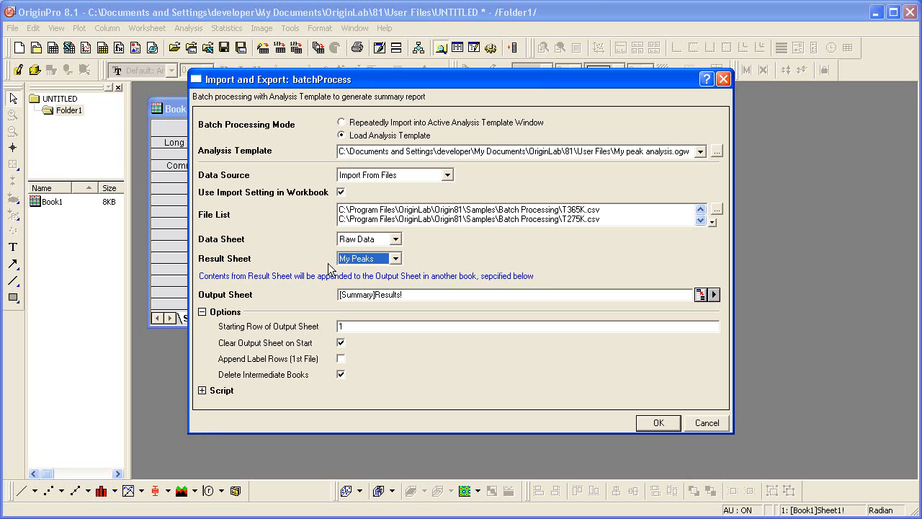
pyautogui.moveTo(360, 271)
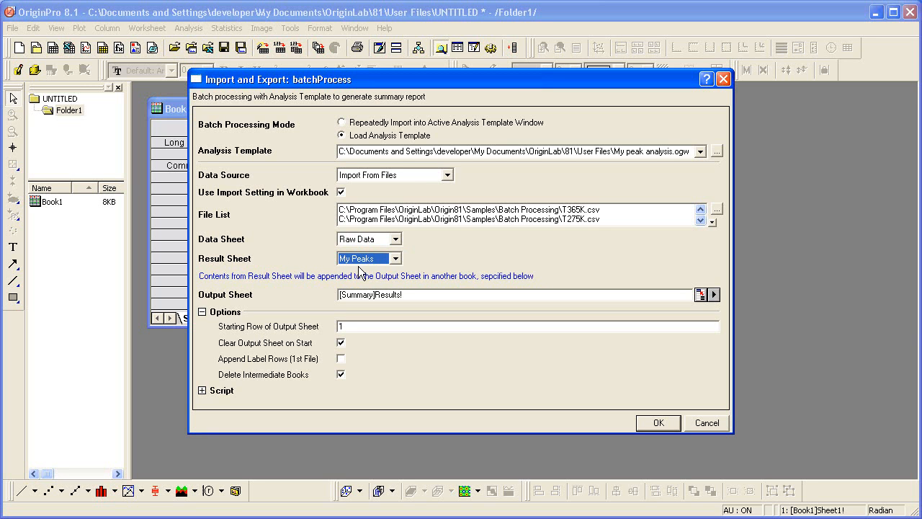
pyautogui.moveTo(409, 280)
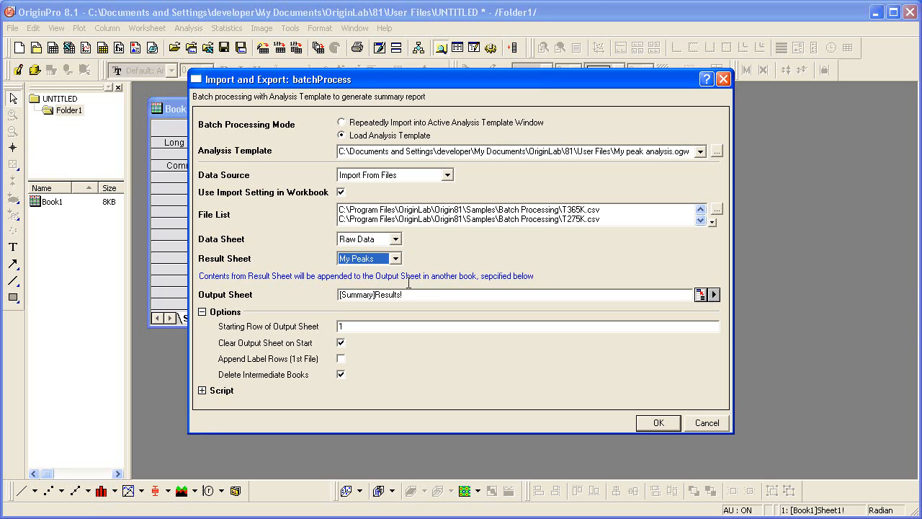
pyautogui.moveTo(432, 290)
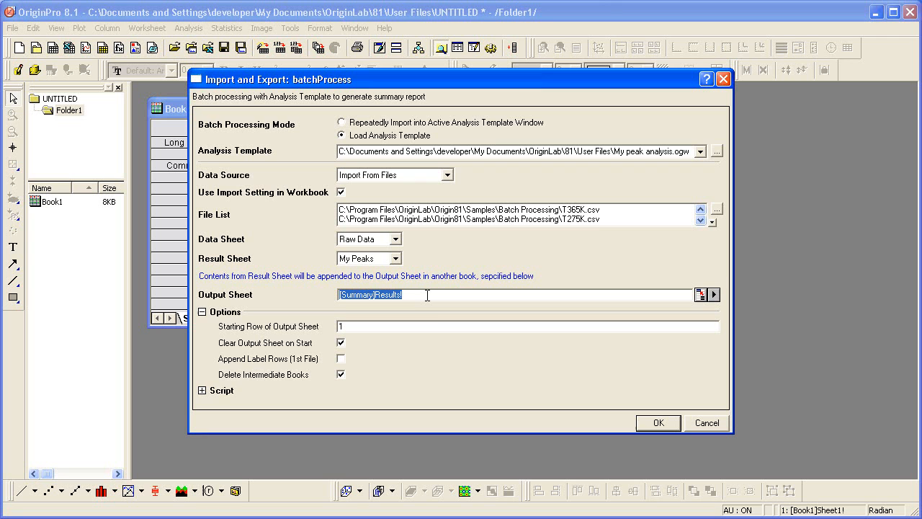
pyautogui.moveTo(641, 424)
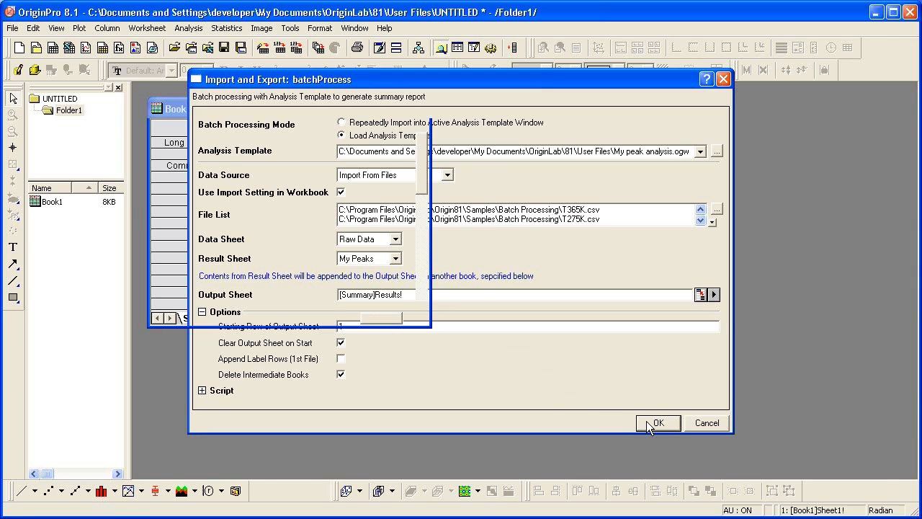
# Run the batch on the listed files, producing a Summary sheet with one row per CSV
pyautogui.click(657, 422)
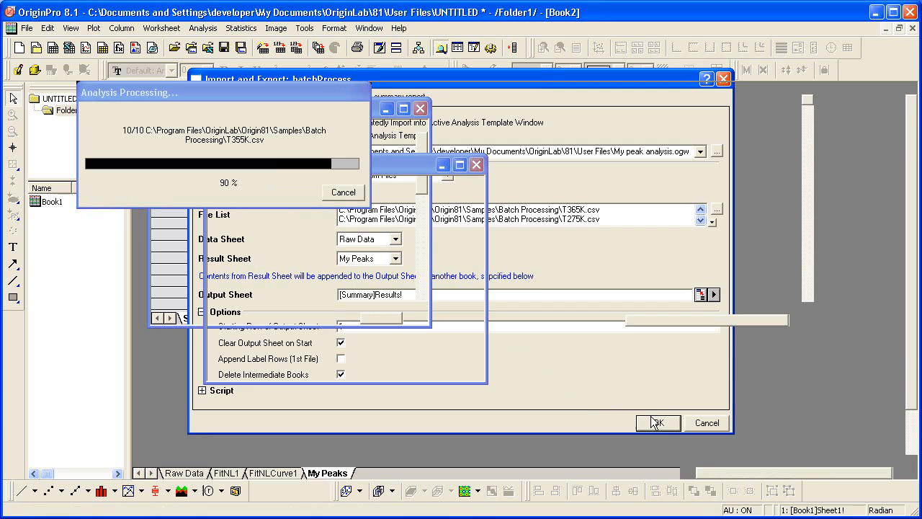
pyautogui.click(657, 422)
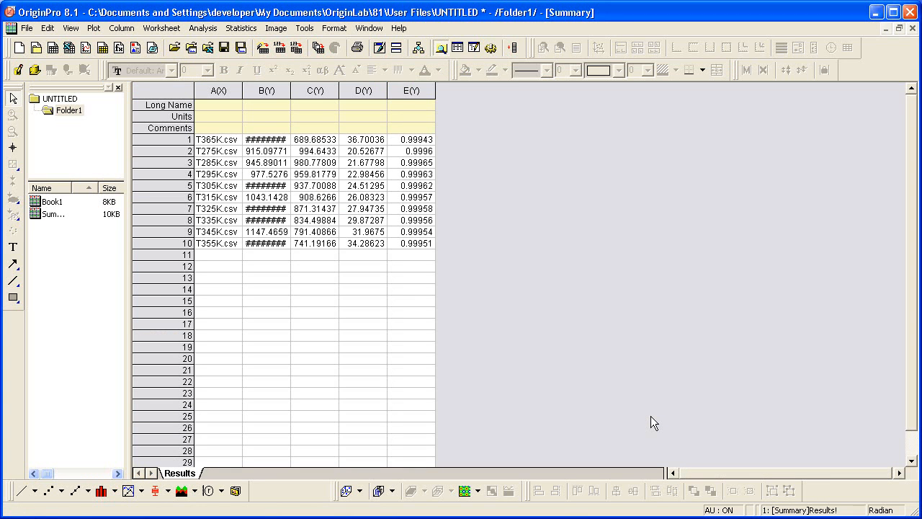
pyautogui.moveTo(401, 224)
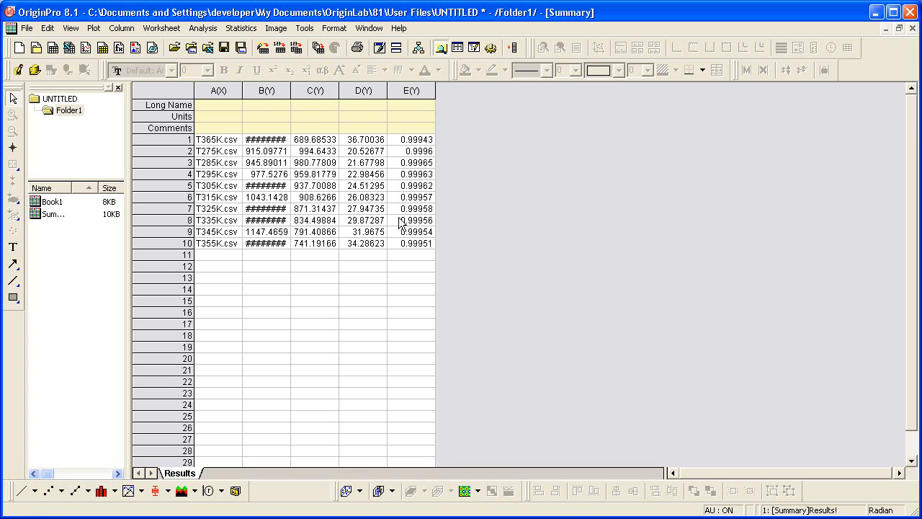
pyautogui.moveTo(289, 90)
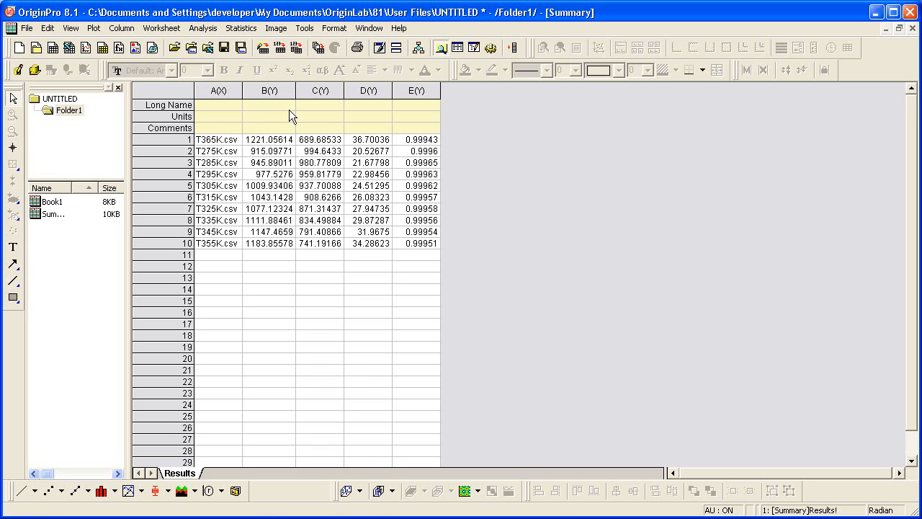
pyautogui.moveTo(280, 113)
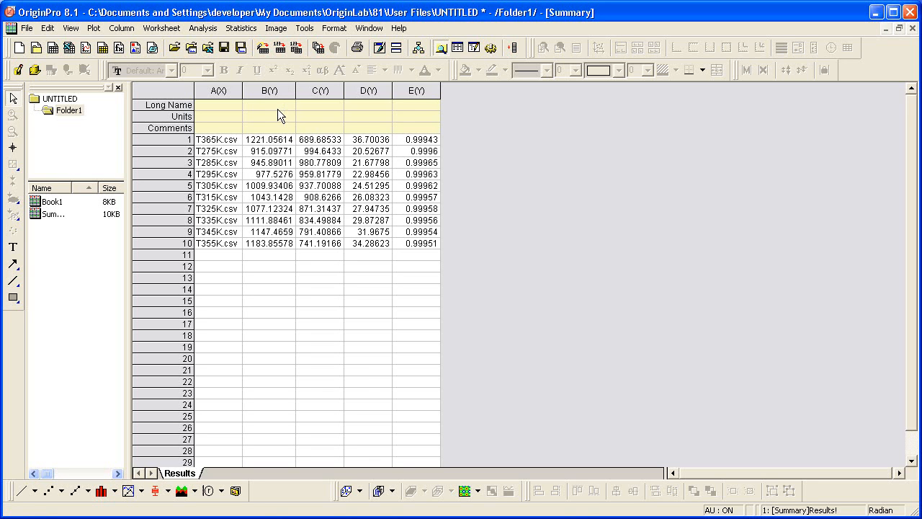
pyautogui.moveTo(228, 114)
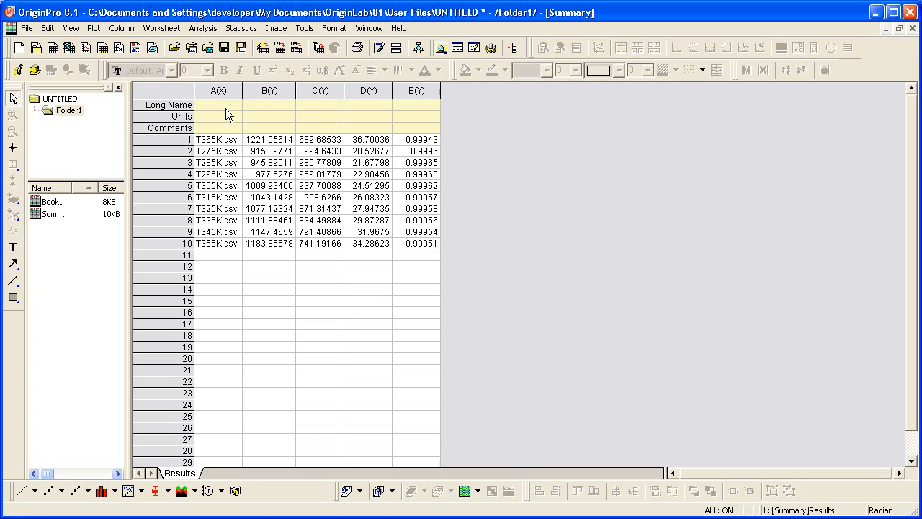
pyautogui.moveTo(214, 108)
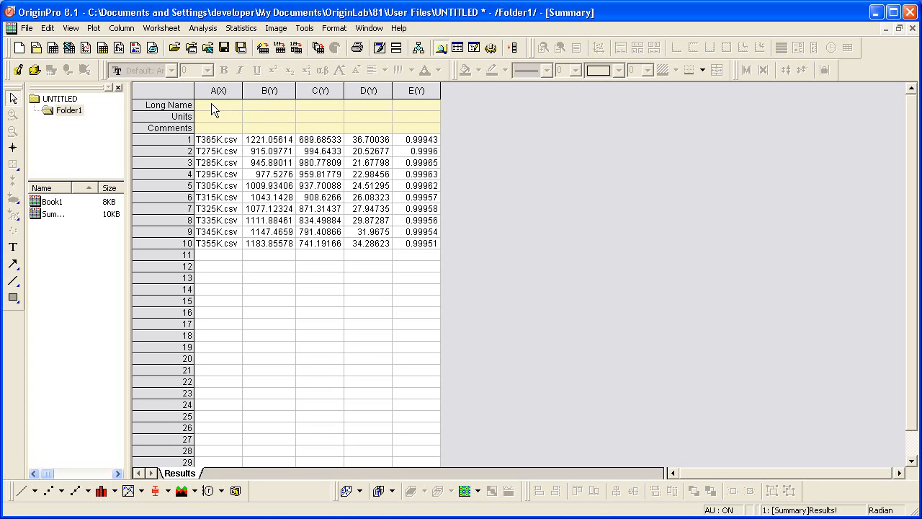
# Widen column B so its numeric values display in full instead of hash marks
pyautogui.click(219, 105)
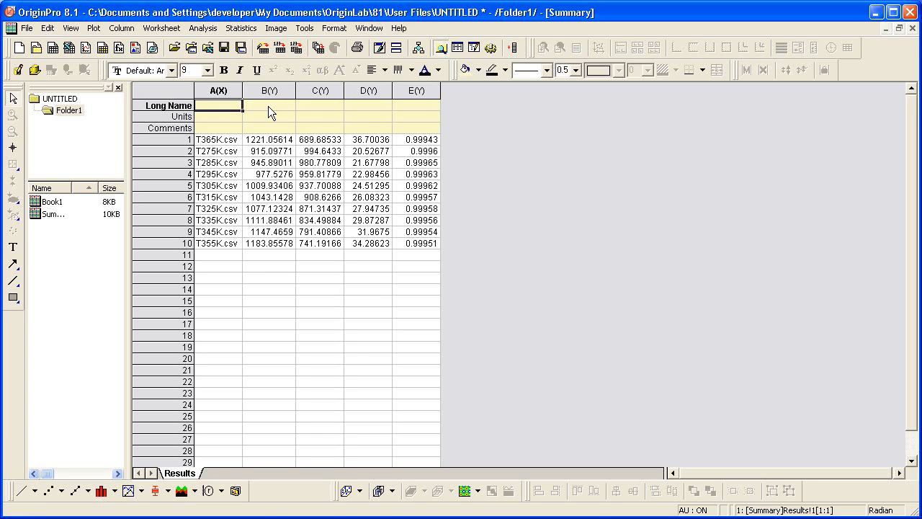
pyautogui.click(320, 105)
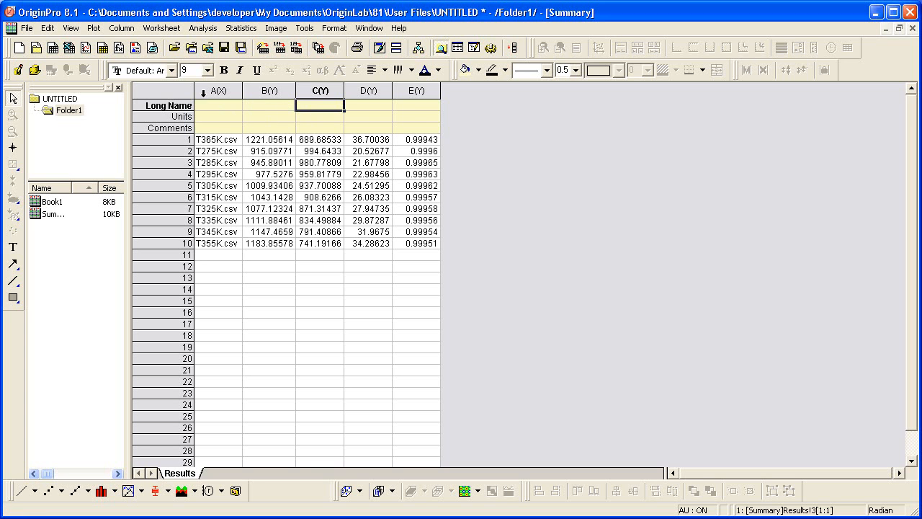
# Add a Sparklines row above the Y columns with default settings
pyautogui.click(121, 27)
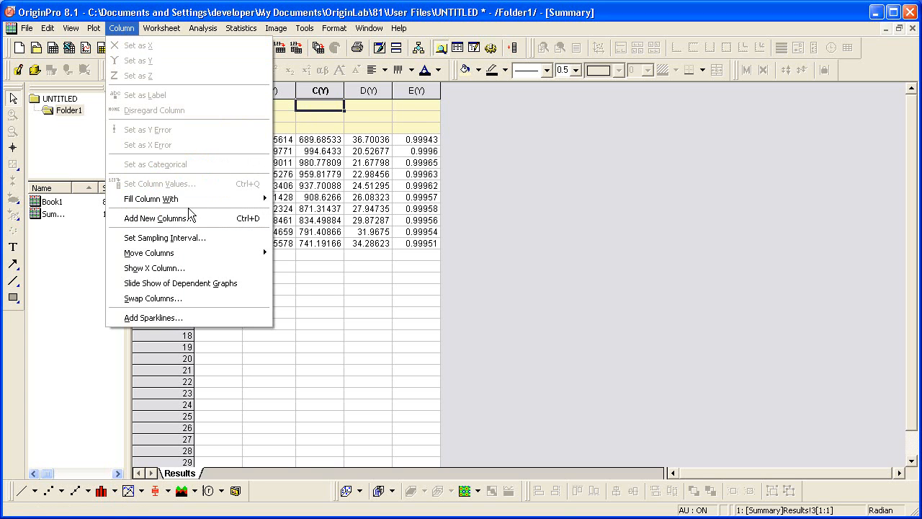
pyautogui.click(151, 317)
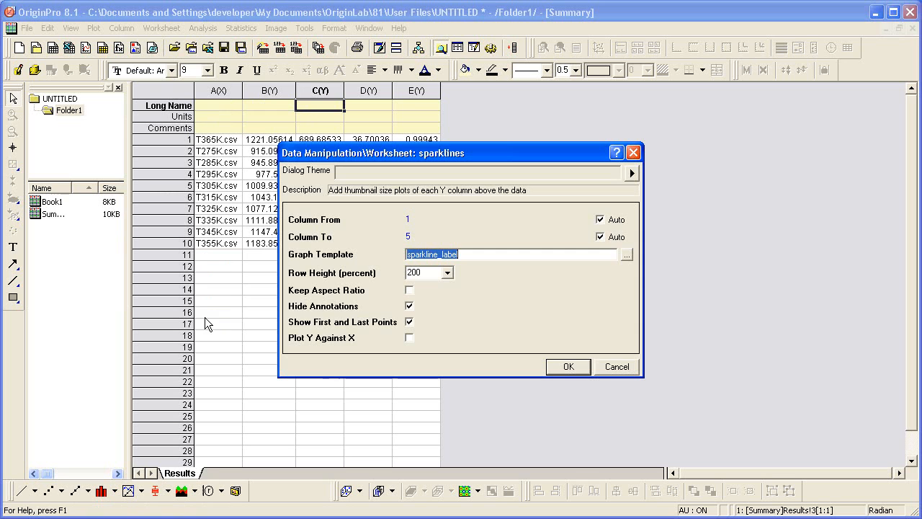
pyautogui.click(567, 367)
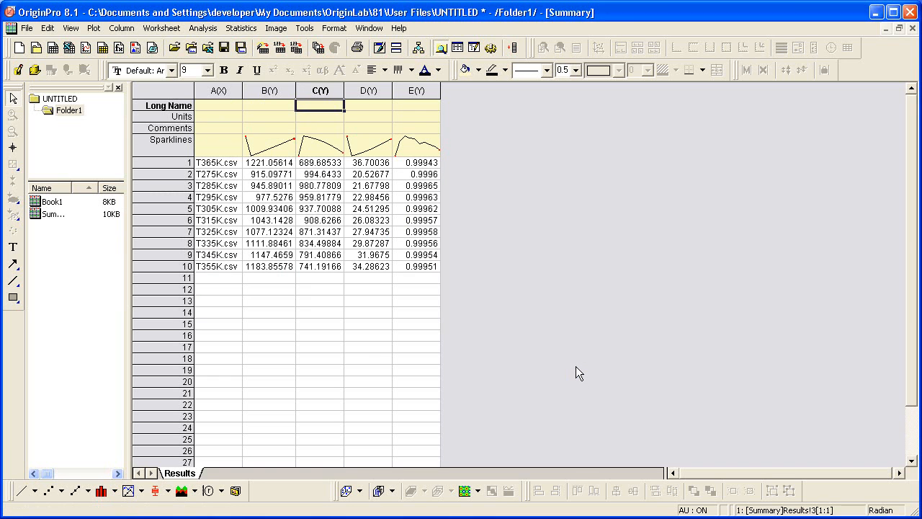
pyautogui.moveTo(285, 222)
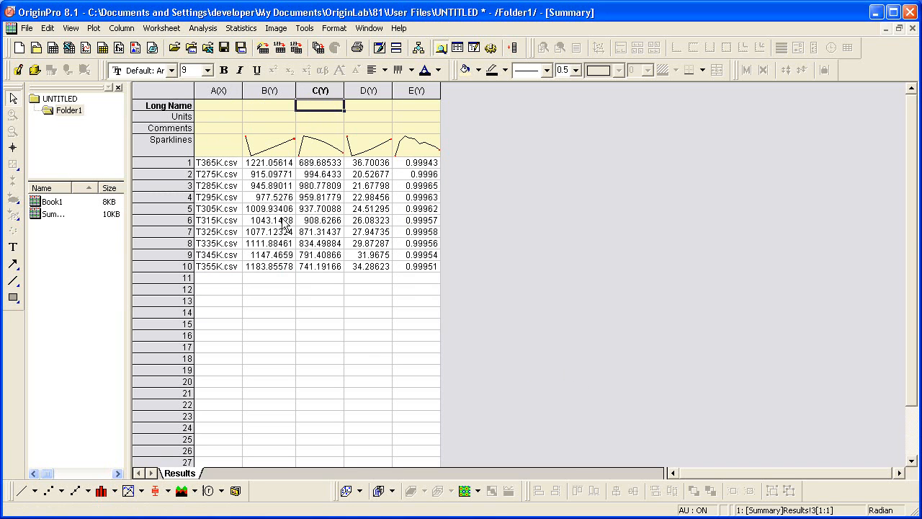
pyautogui.moveTo(237, 164)
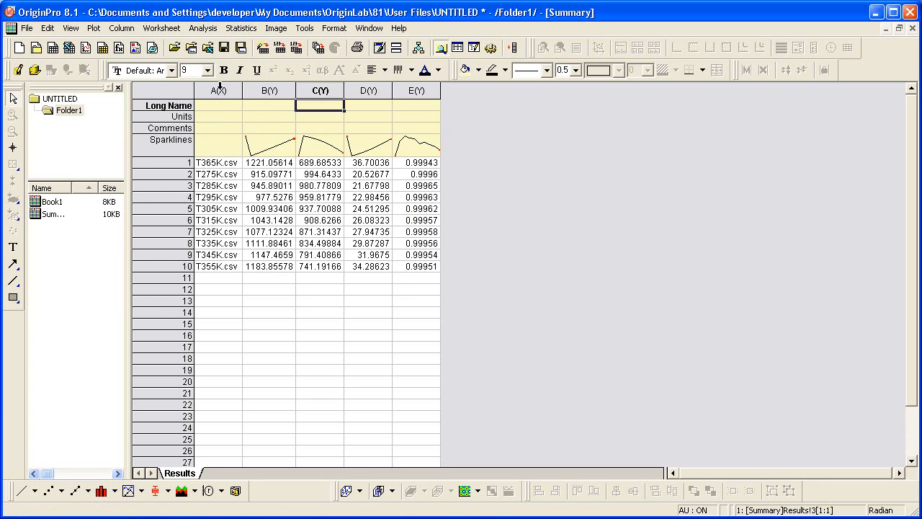
# Sort the worksheet ascending by column A file names, T275K first to T365K last
pyautogui.click(217, 89)
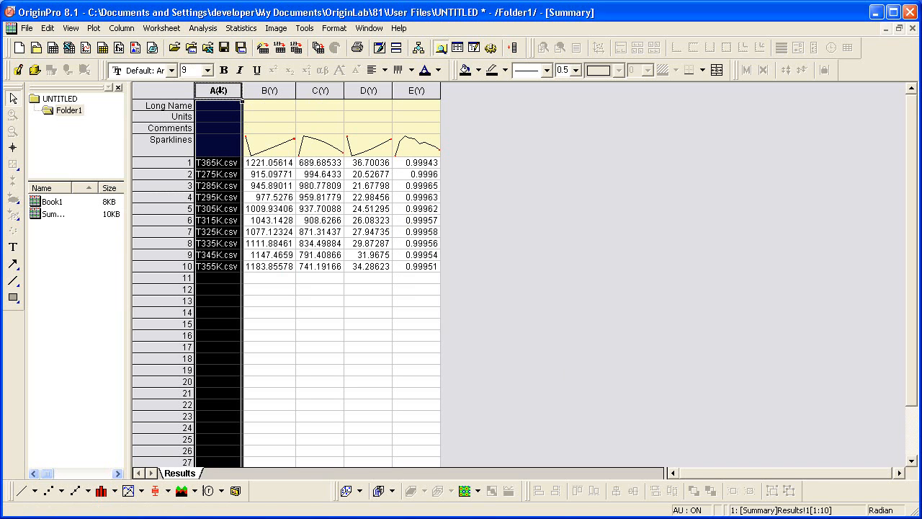
pyautogui.rightClick(219, 90)
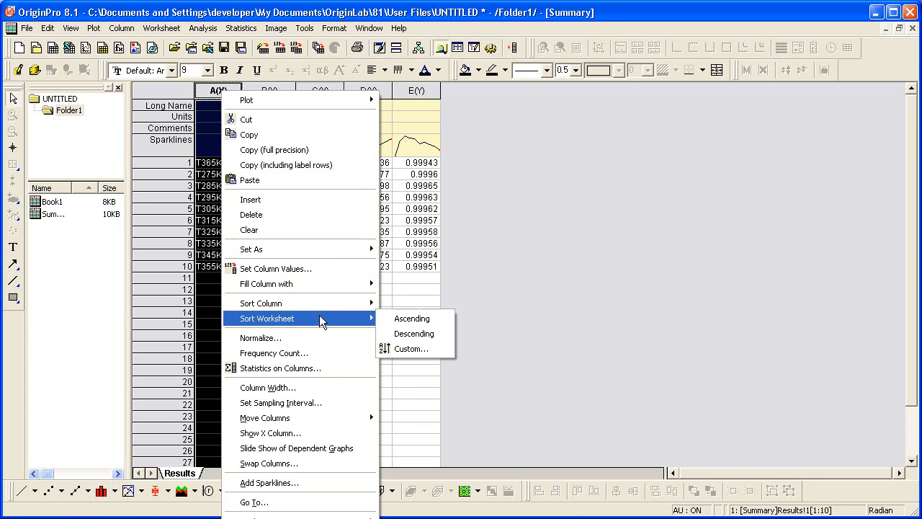
pyautogui.click(412, 318)
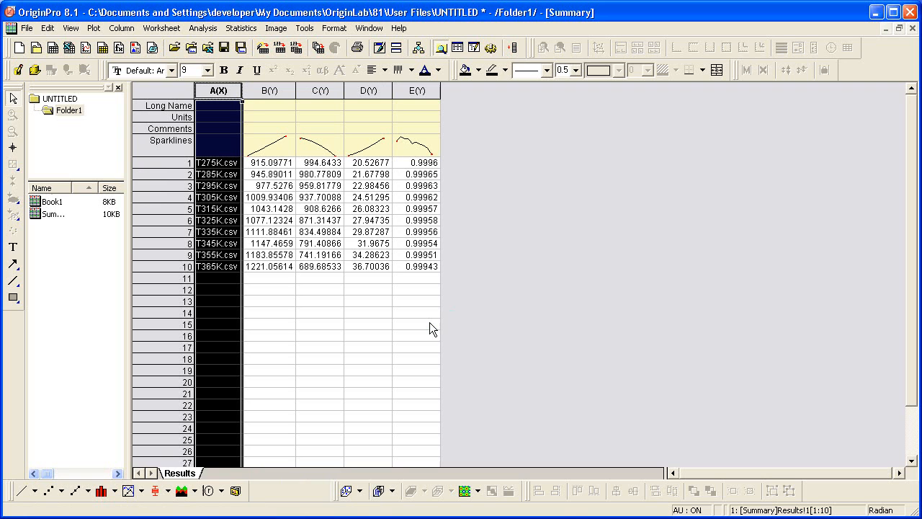
pyautogui.moveTo(219, 181)
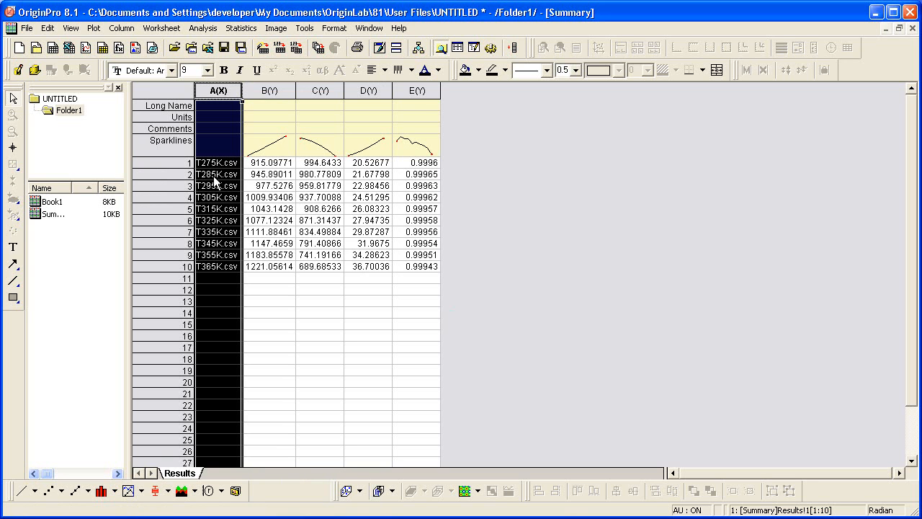
pyautogui.moveTo(909, 40)
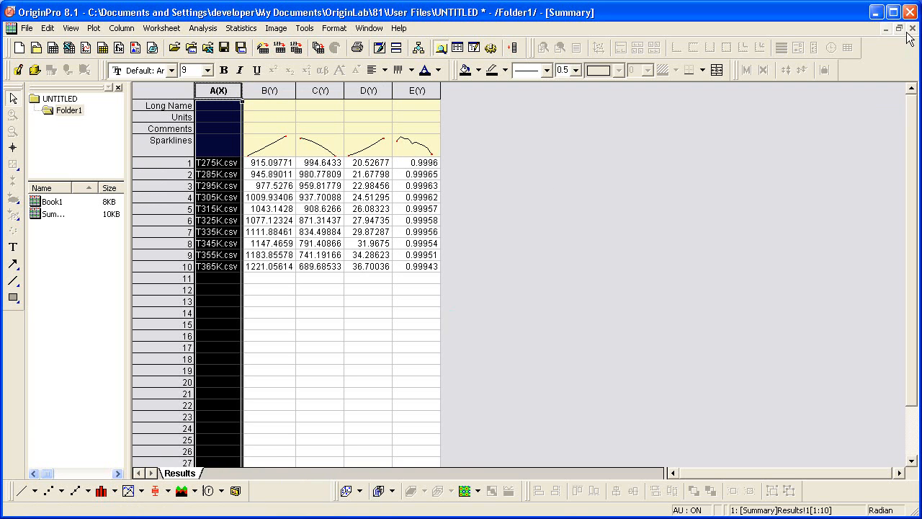
# Restore down the worksheet window so Summary and Book1 show side by side
pyautogui.click(899, 29)
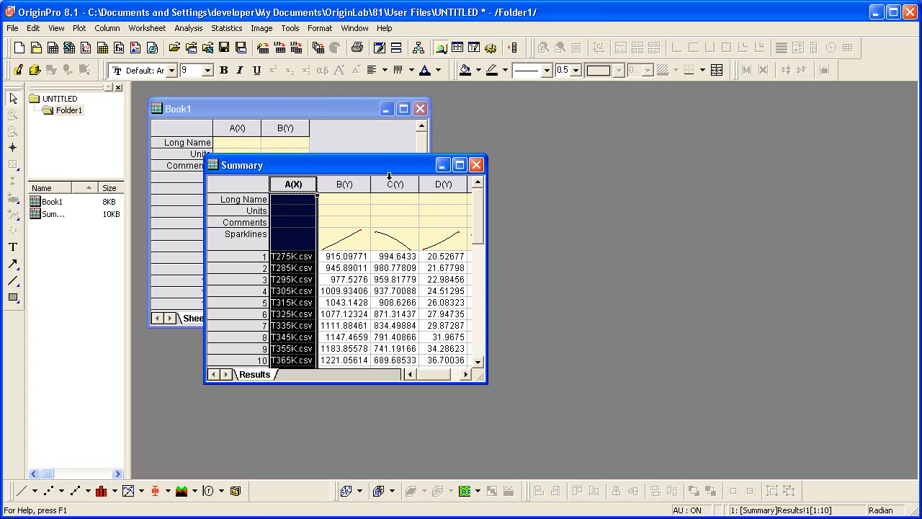
pyautogui.moveTo(388, 173)
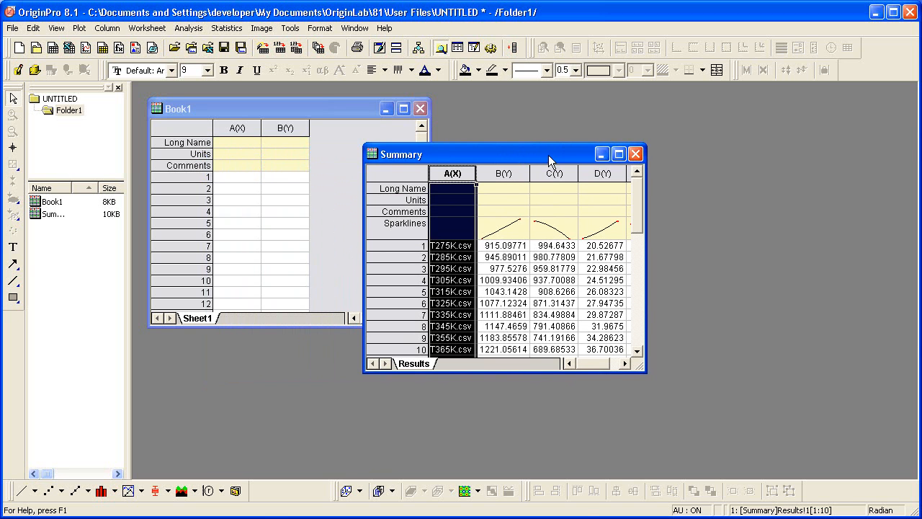
pyautogui.moveTo(510, 306)
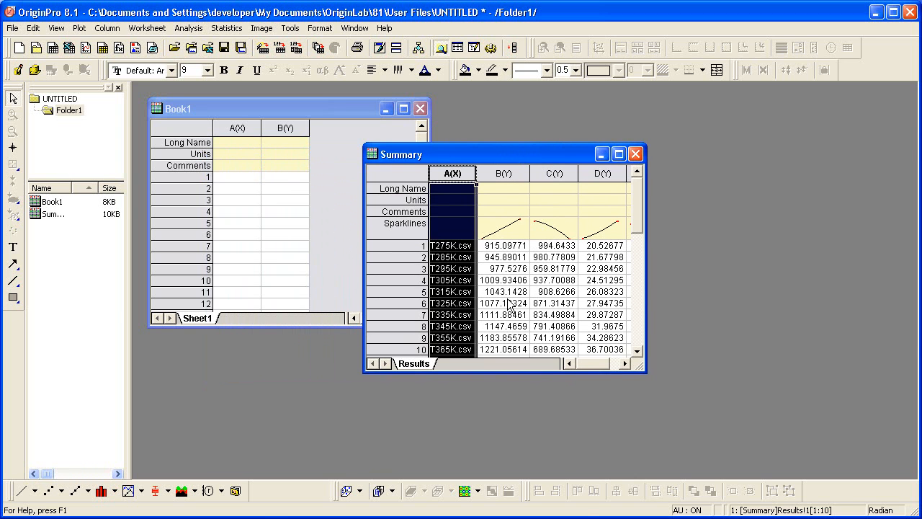
pyautogui.moveTo(526, 297)
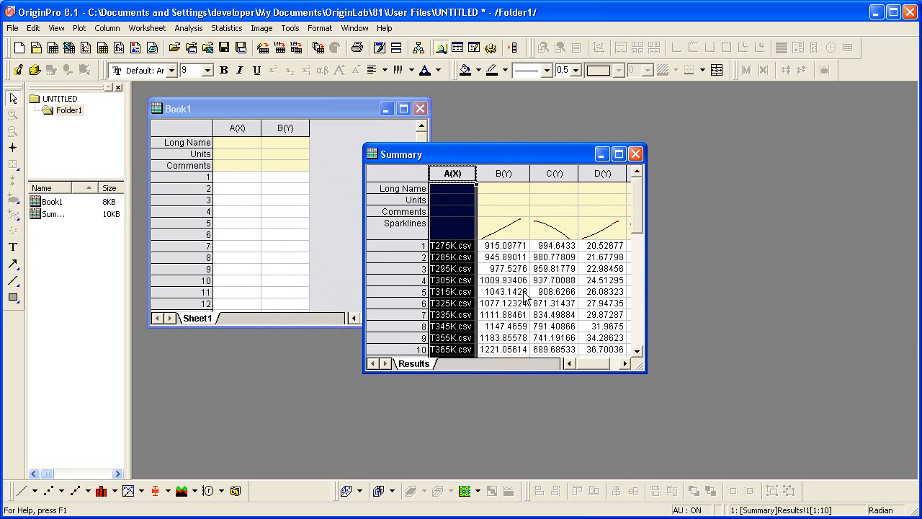